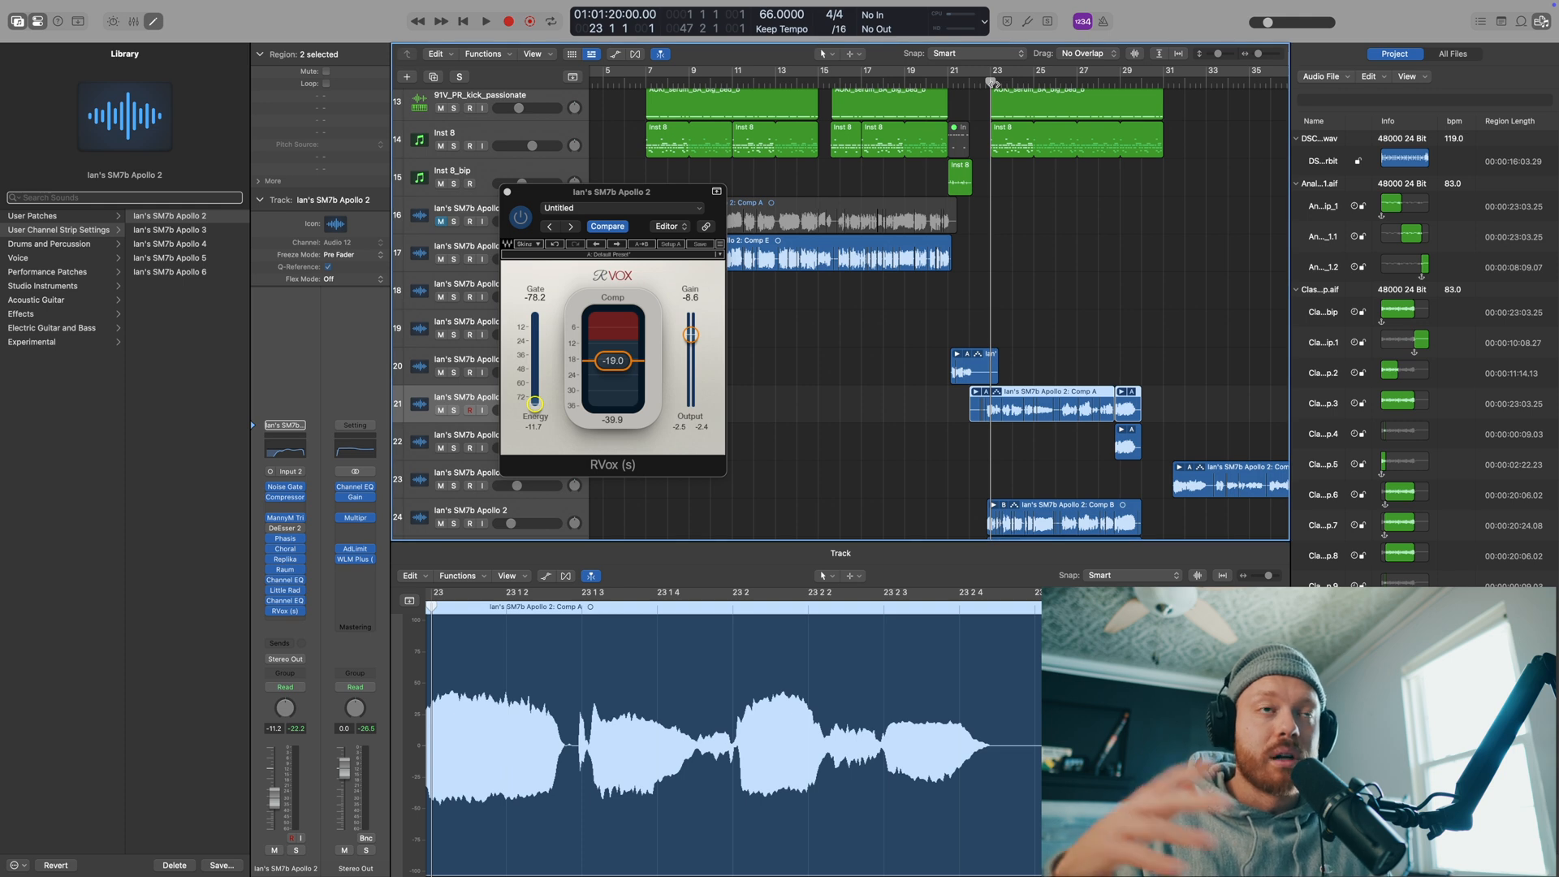
Raise the RVox gate threshold to about -4.8 dB, keeping compression at -19
left_click(486, 19)
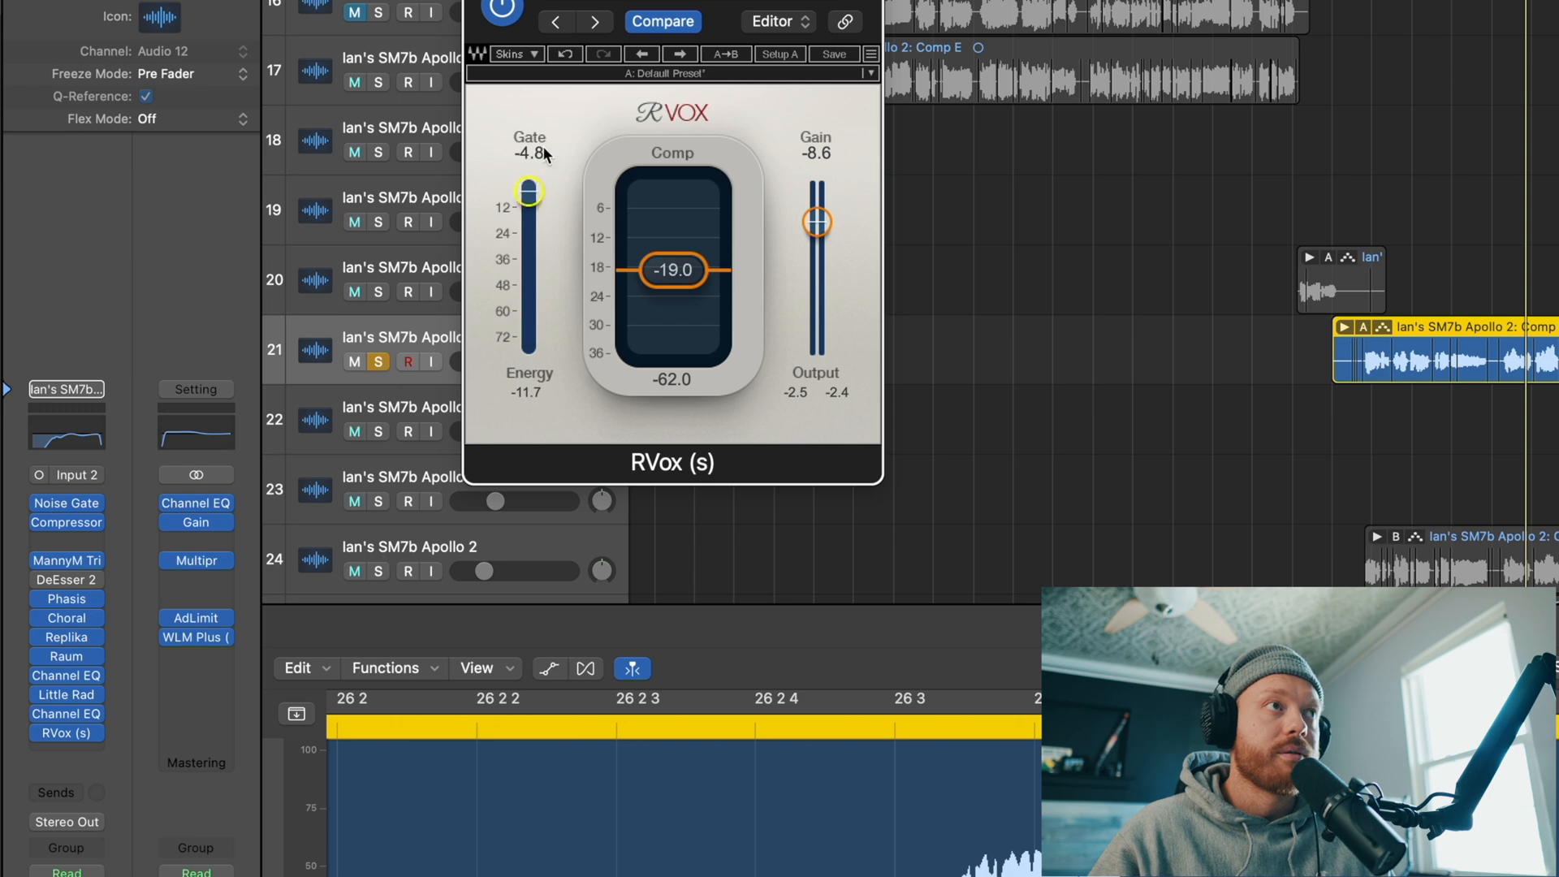
Drop the RVox gate to -Inf and ease compression from -19 to -17.0
left_click_drag(531, 190, 531, 341)
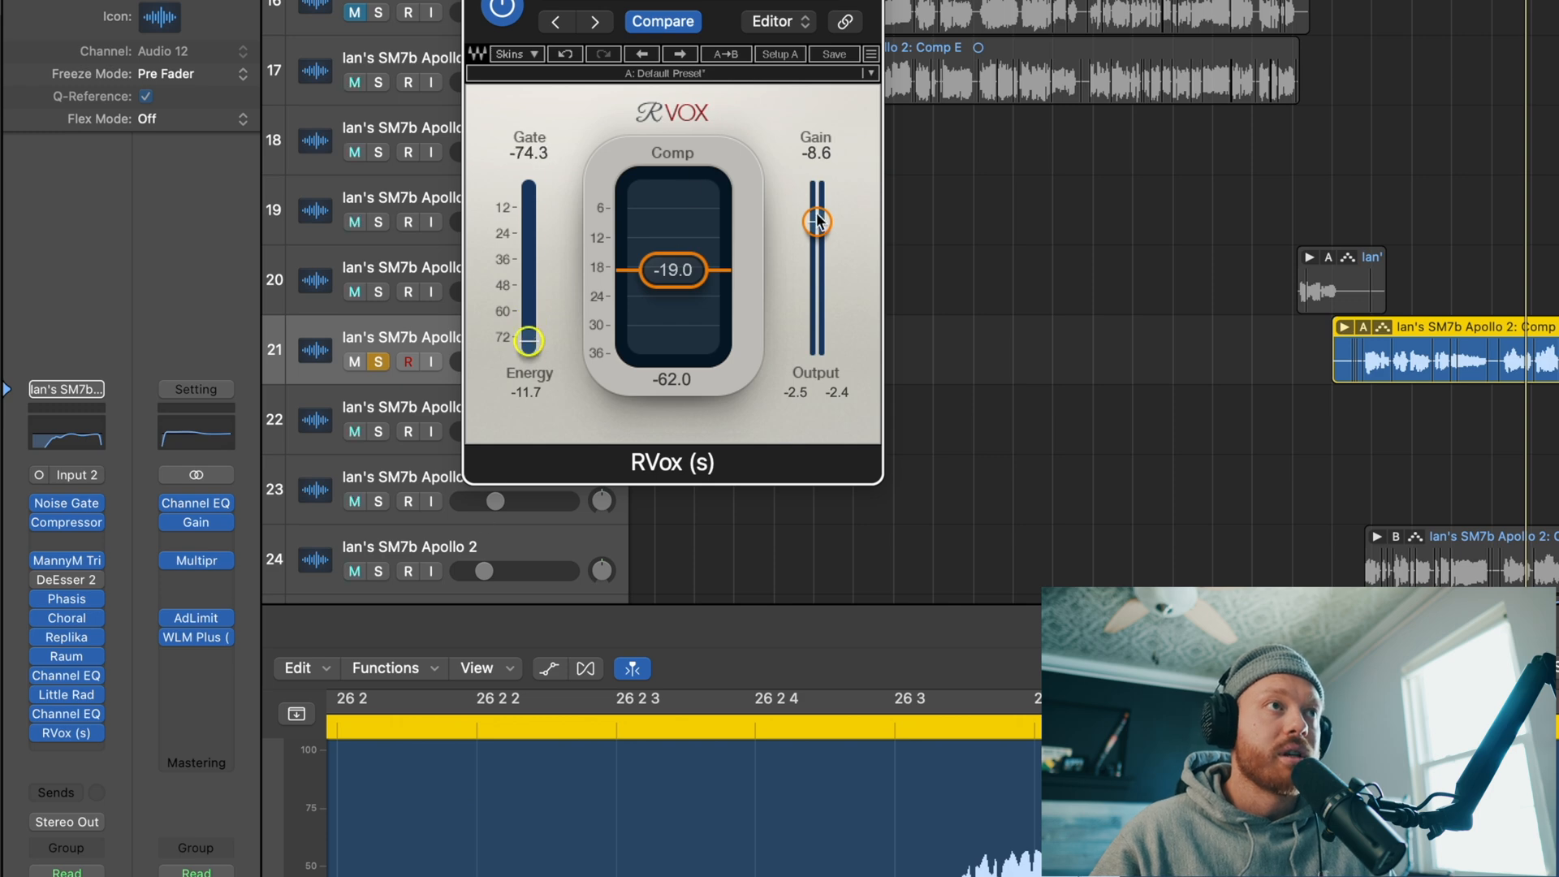
left_click_drag(530, 340, 531, 351)
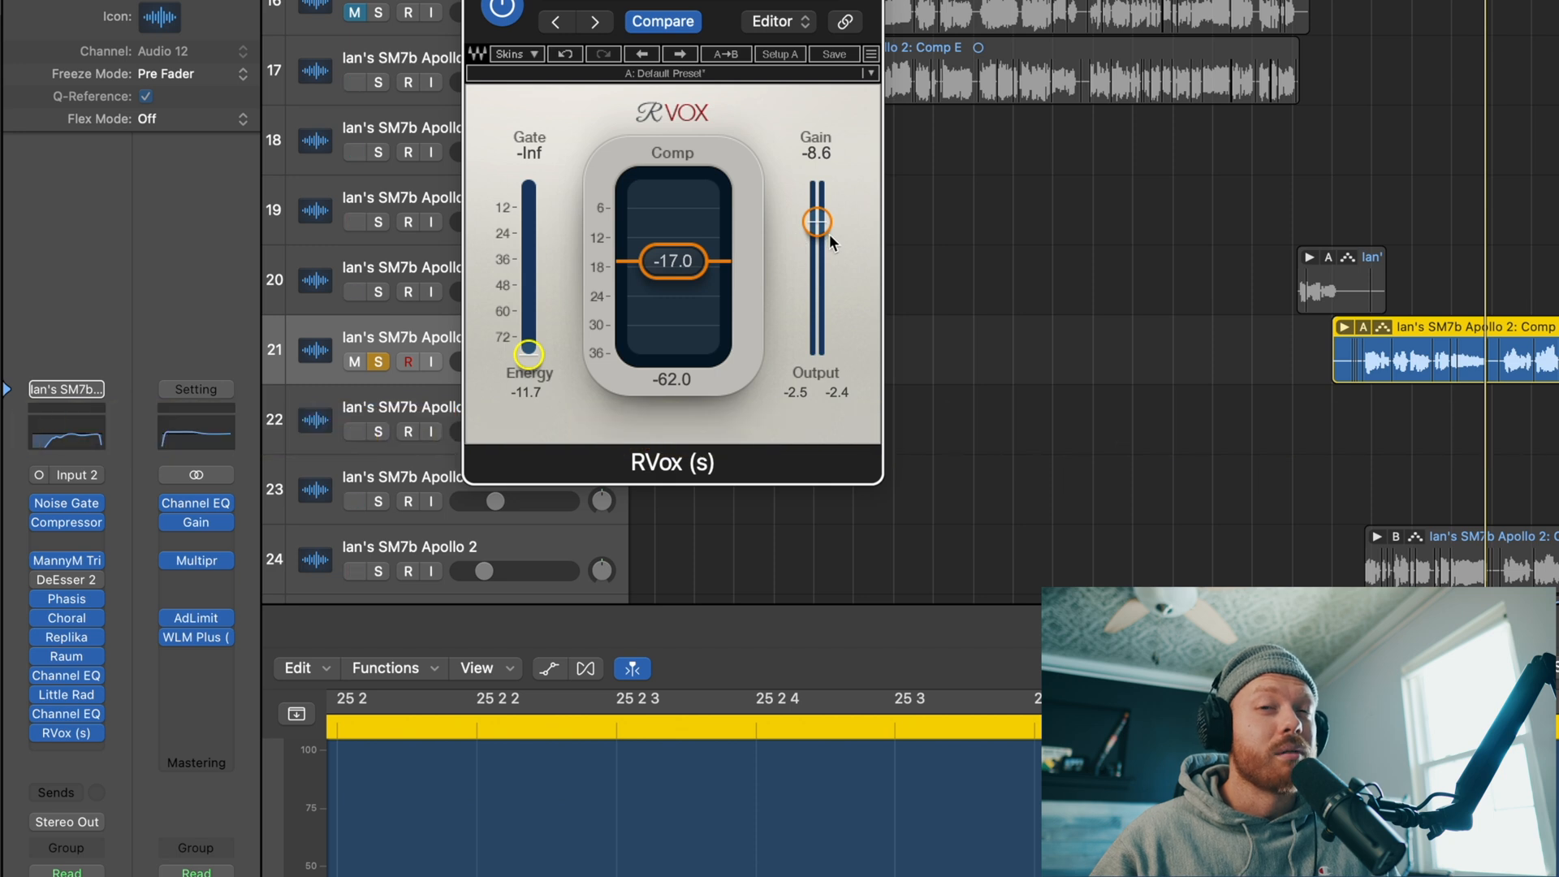
mouse_move(572, 358)
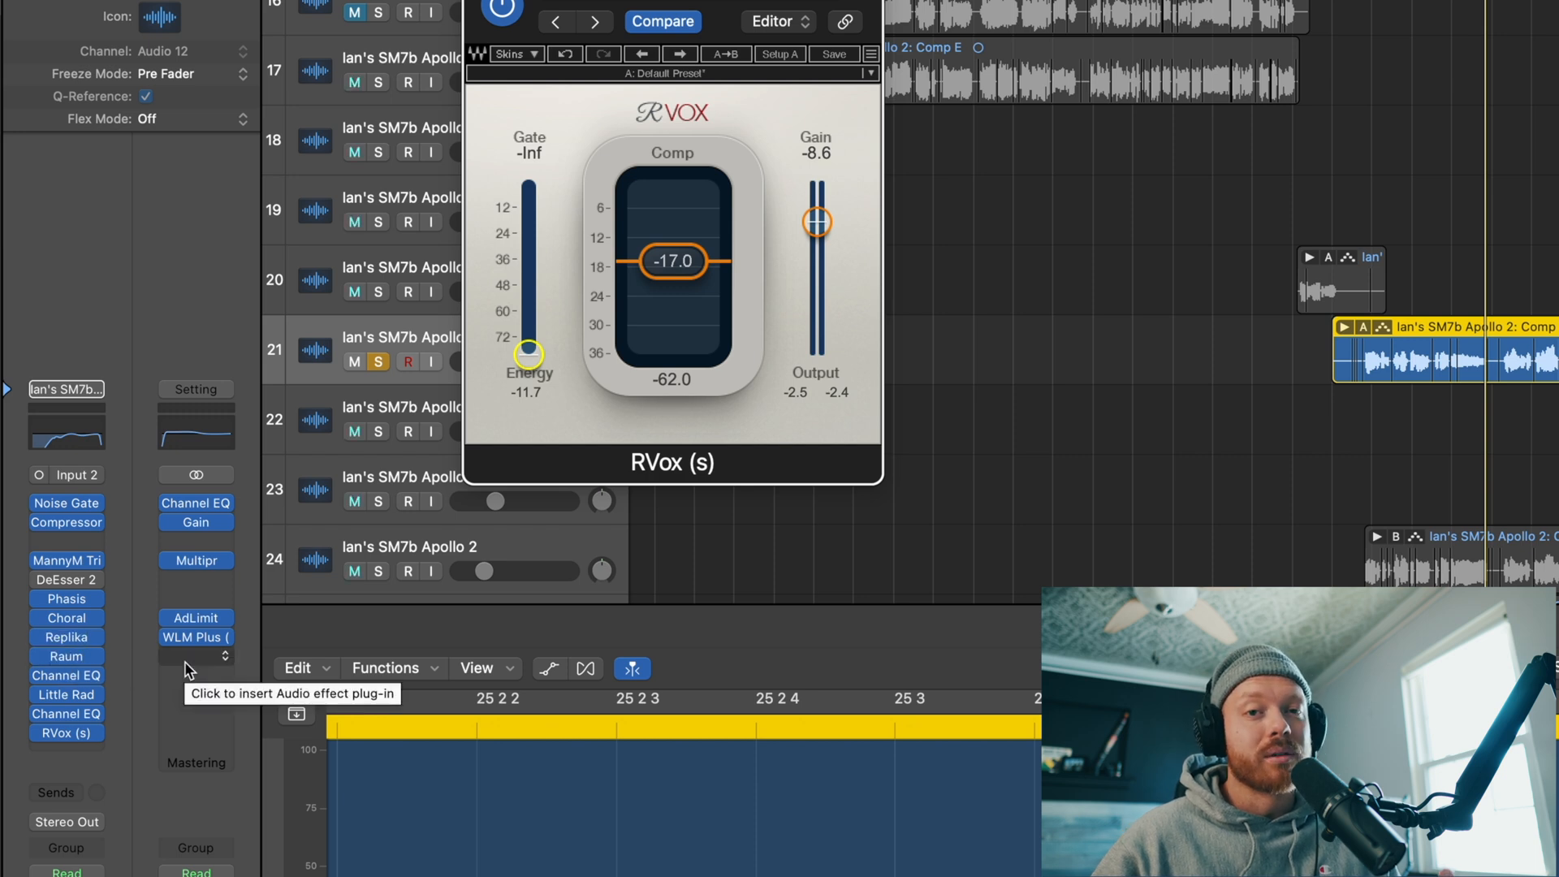
mouse_move(196, 636)
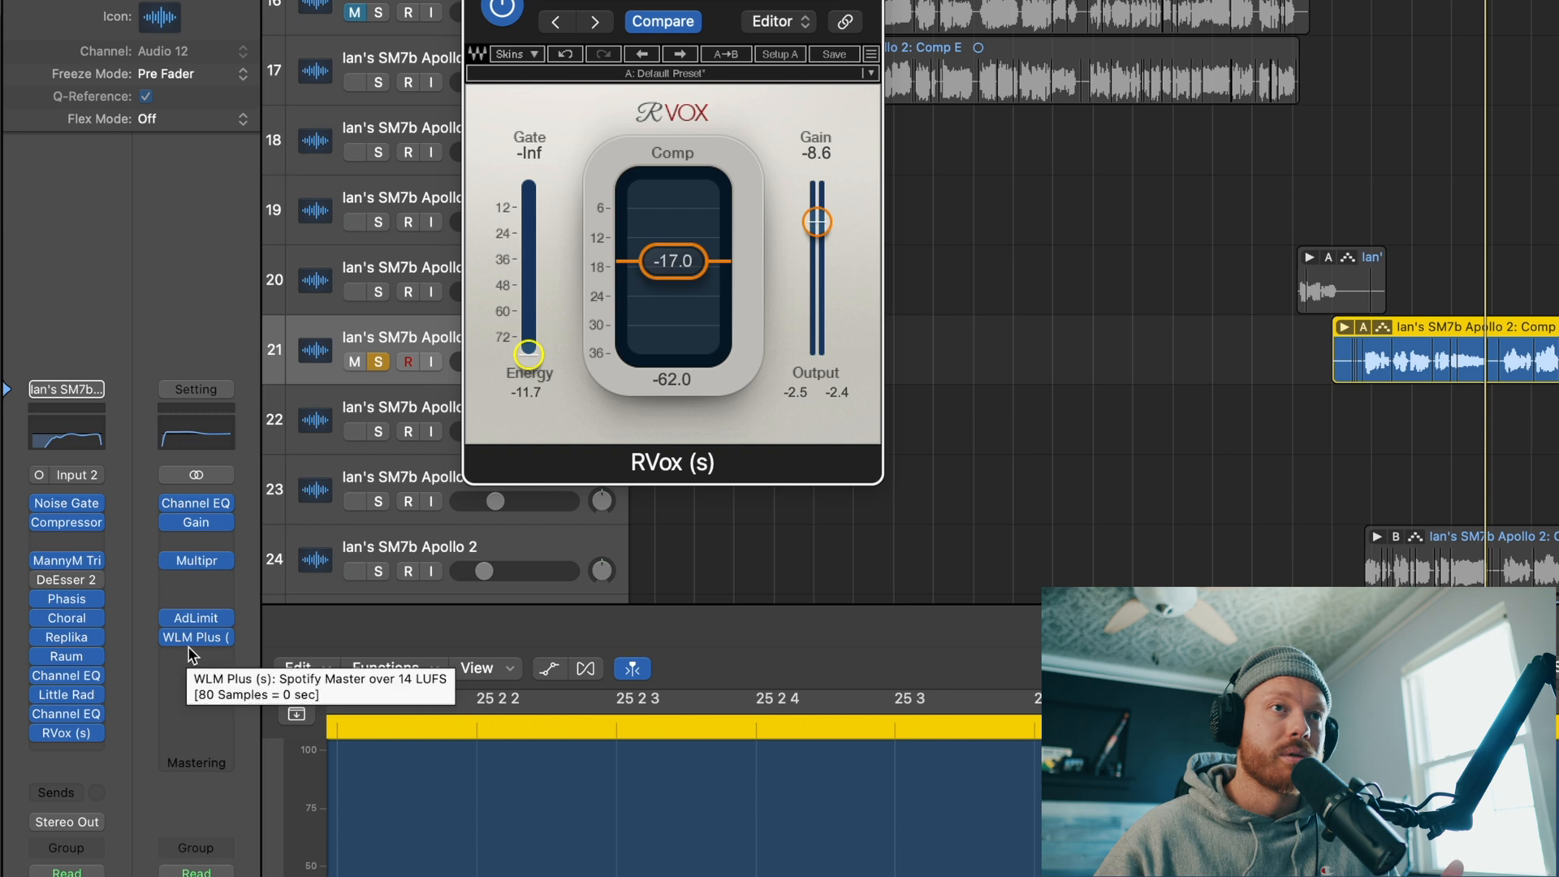
mouse_move(328, 501)
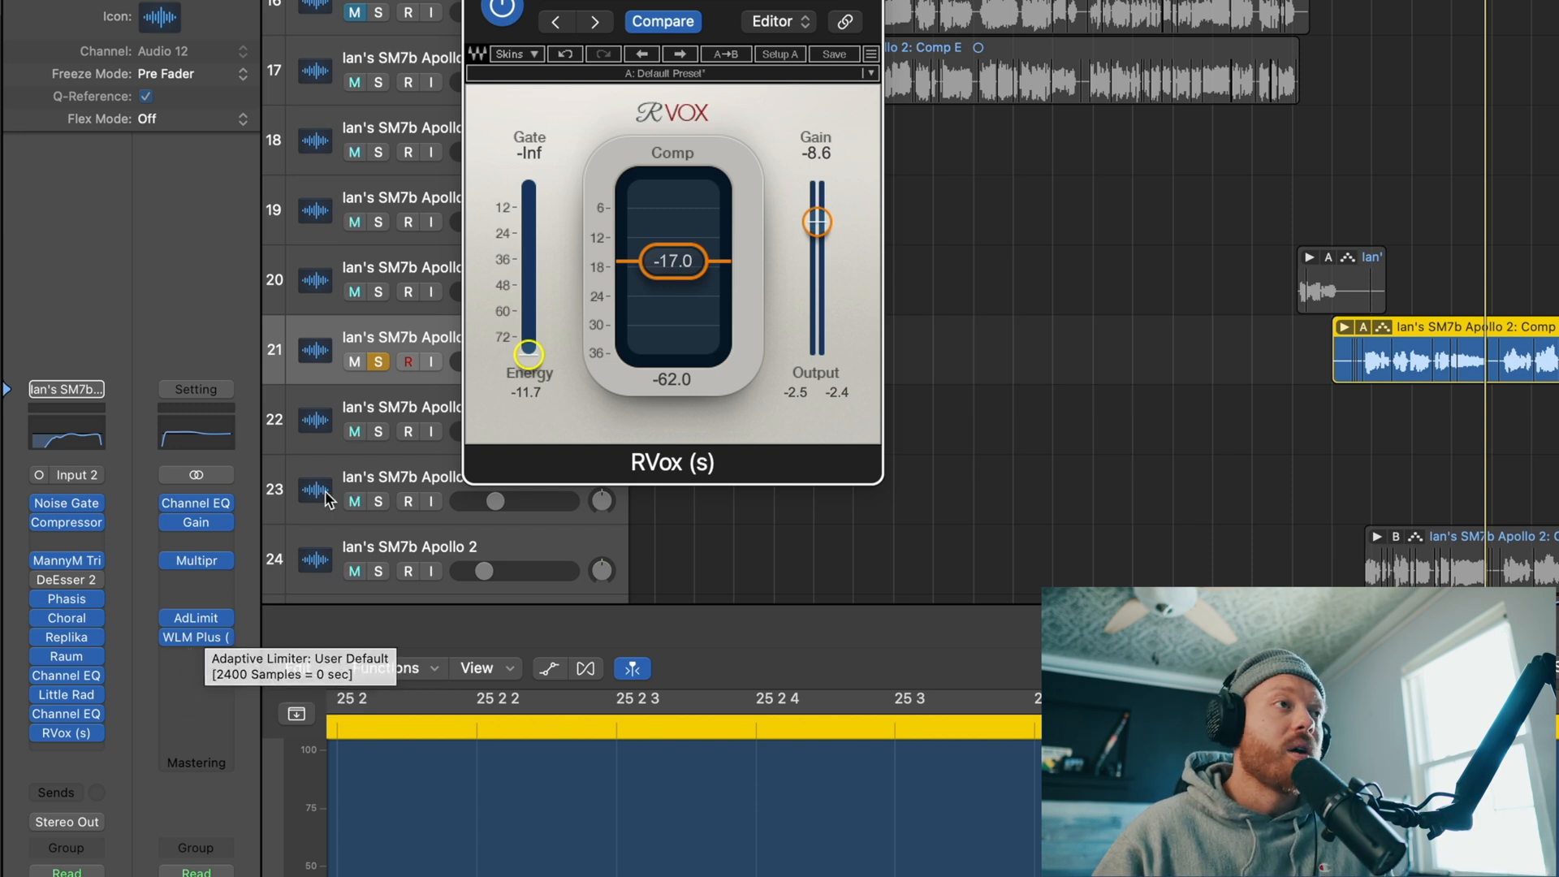
mouse_move(530, 355)
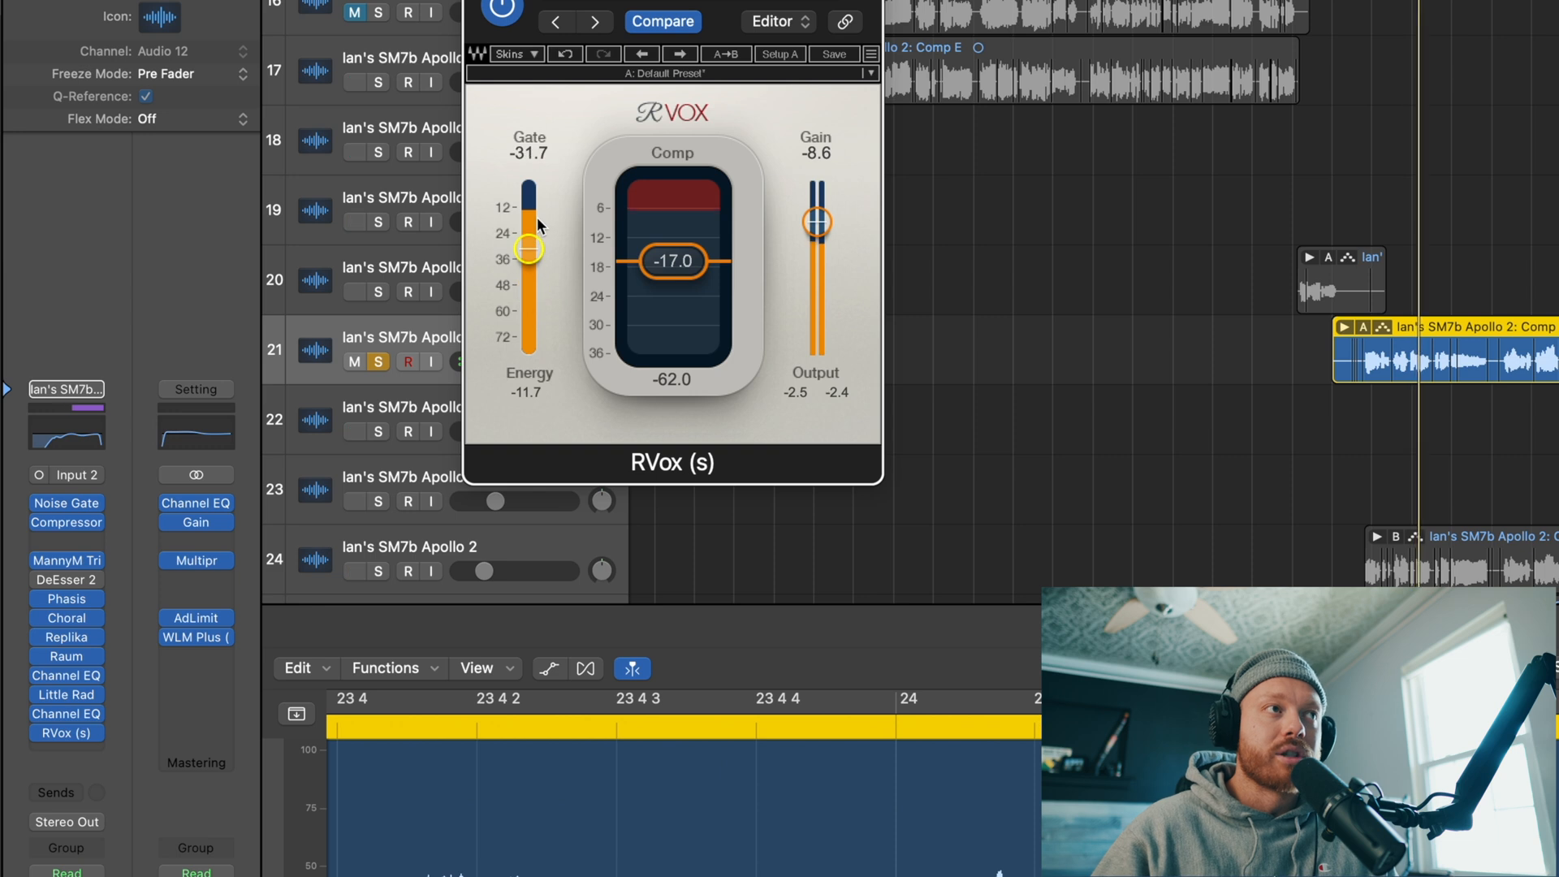
Raise the RVox gate threshold to about -31.7, then to -19.5
left_click_drag(528, 248, 527, 224)
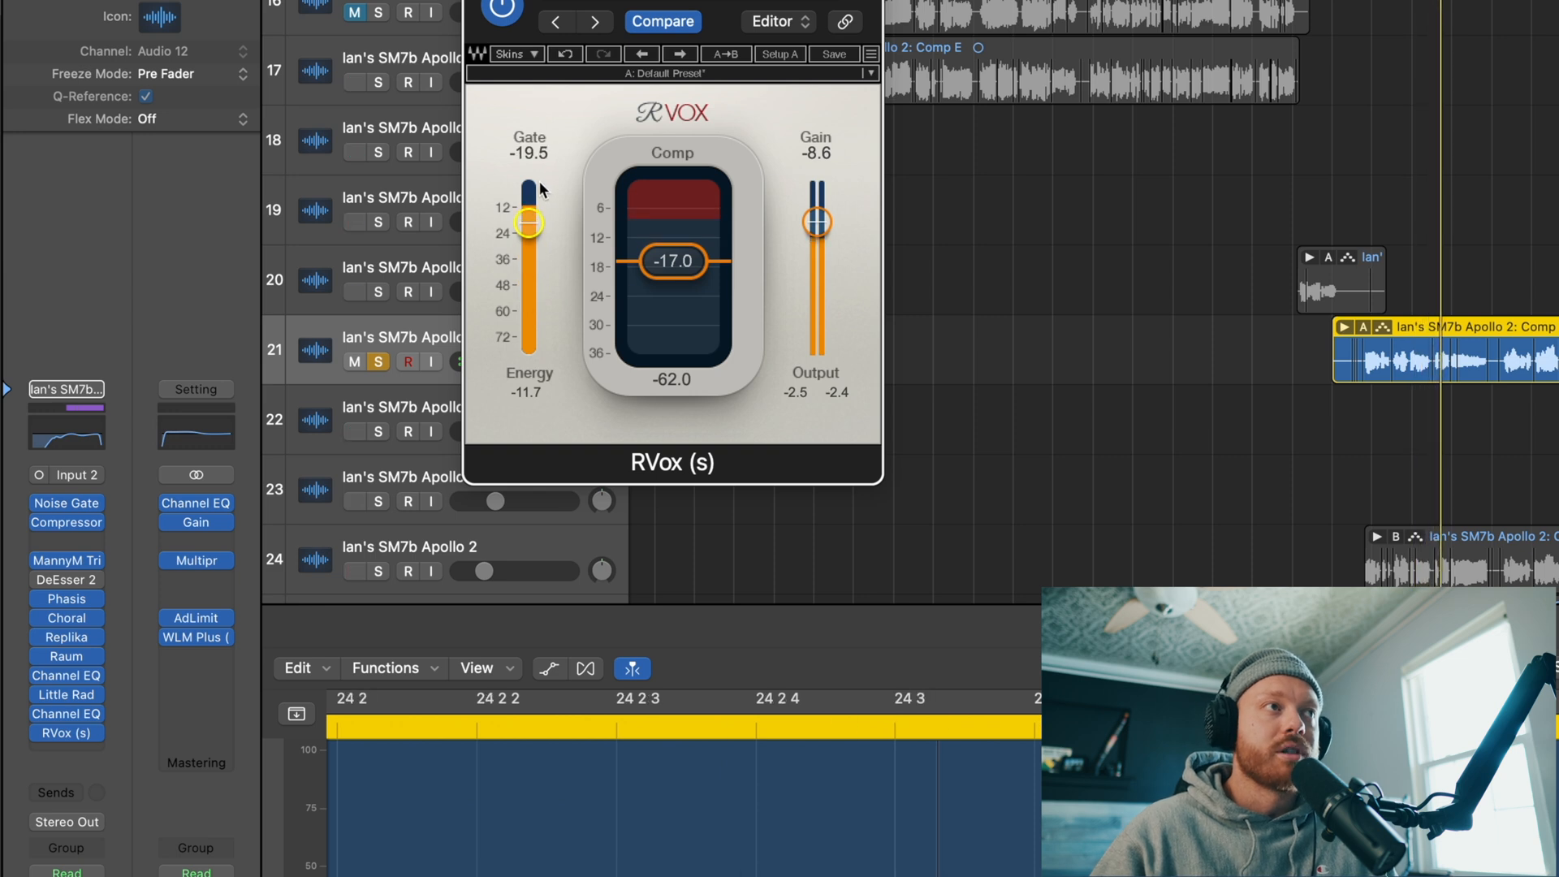
left_click_drag(531, 195, 531, 226)
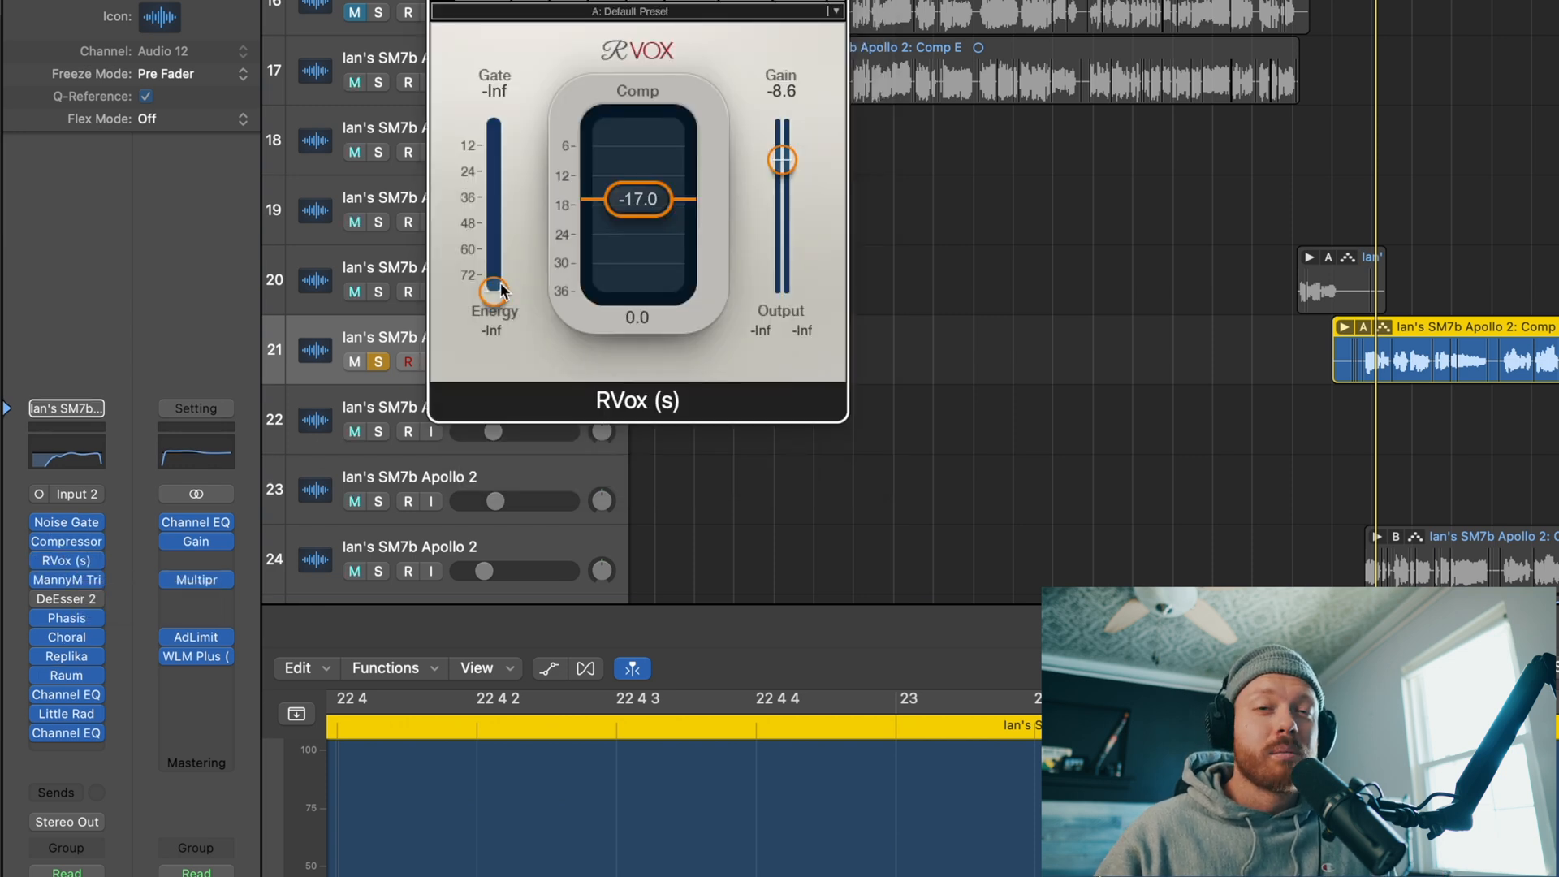
Move the RVox insert above MannyM Tri, just below the Compressor, gate at -Inf
left_click(492, 294)
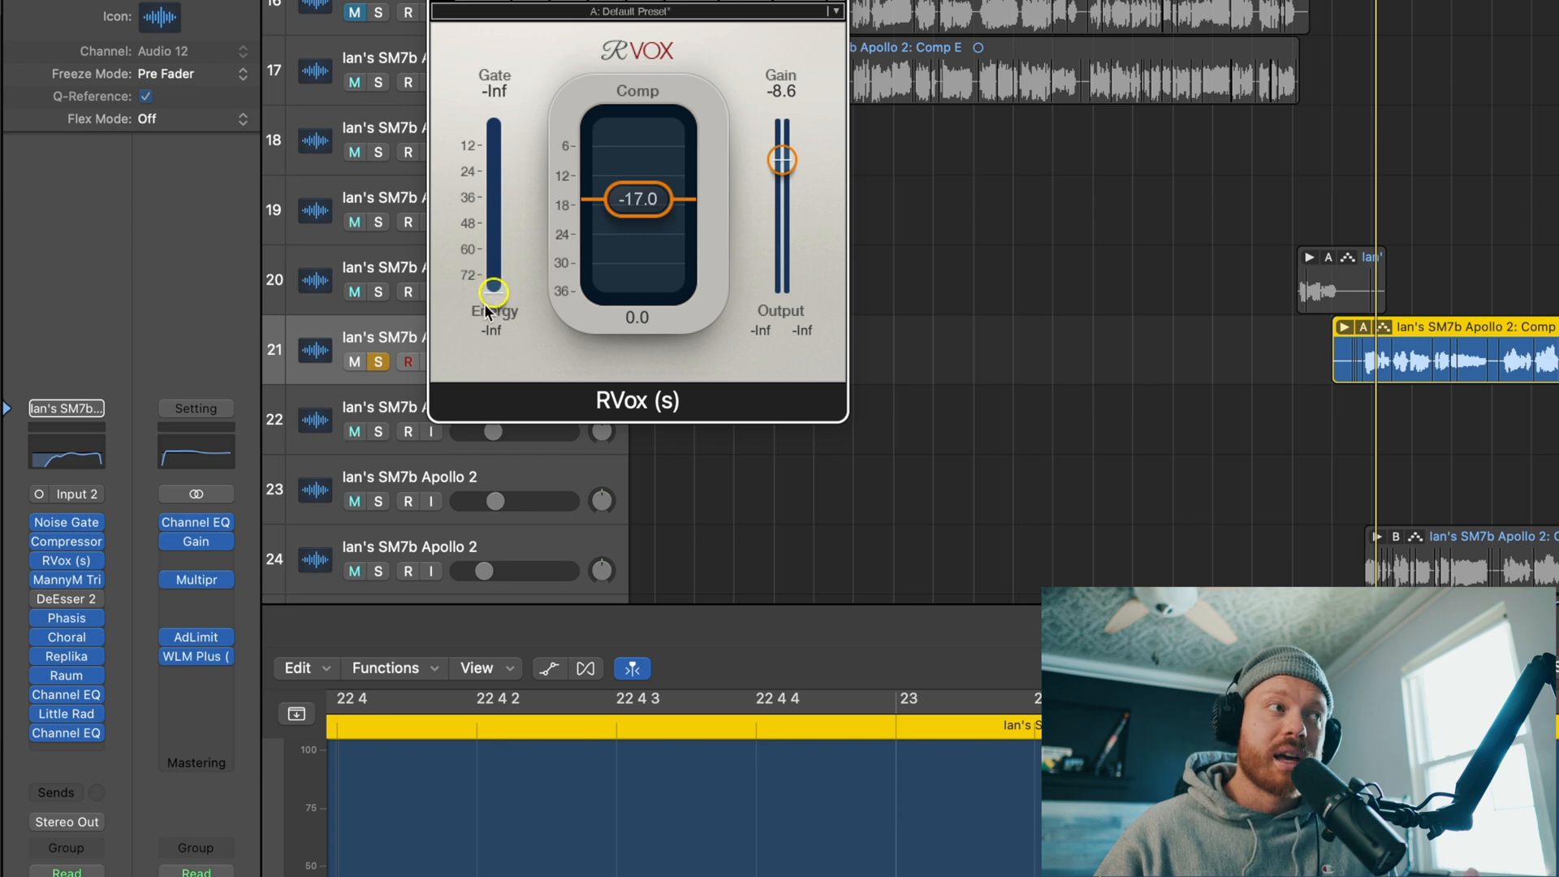